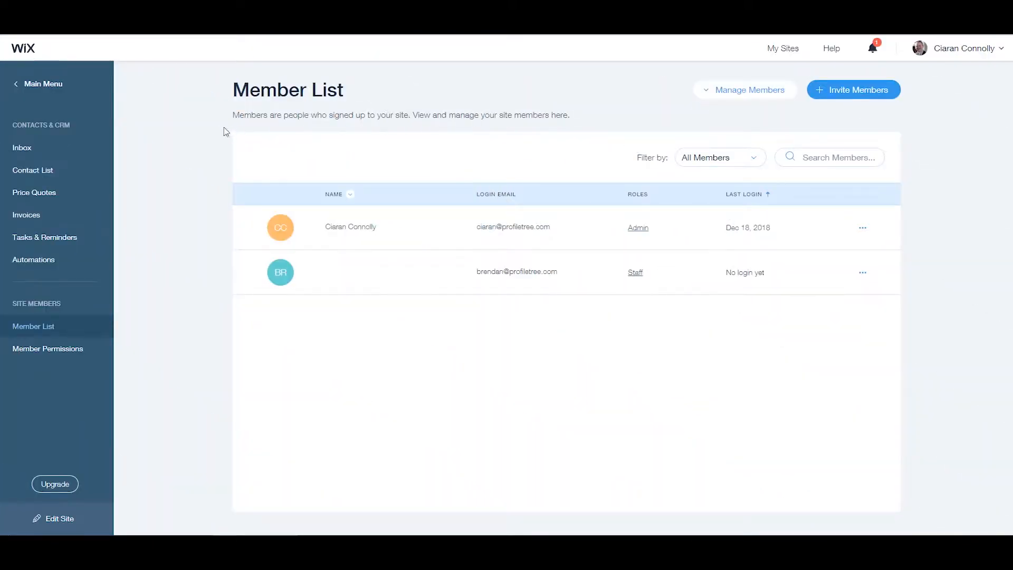
# Step: Open the Site Members Member List and start adding a Member's Area
pyautogui.doubleClick(340, 89)
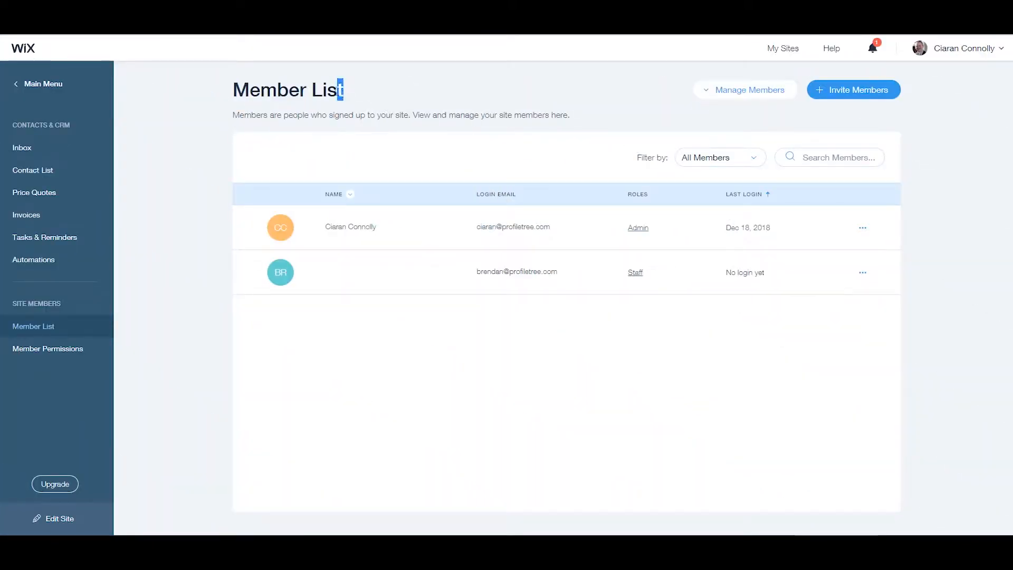
pyautogui.tripleClick(288, 90)
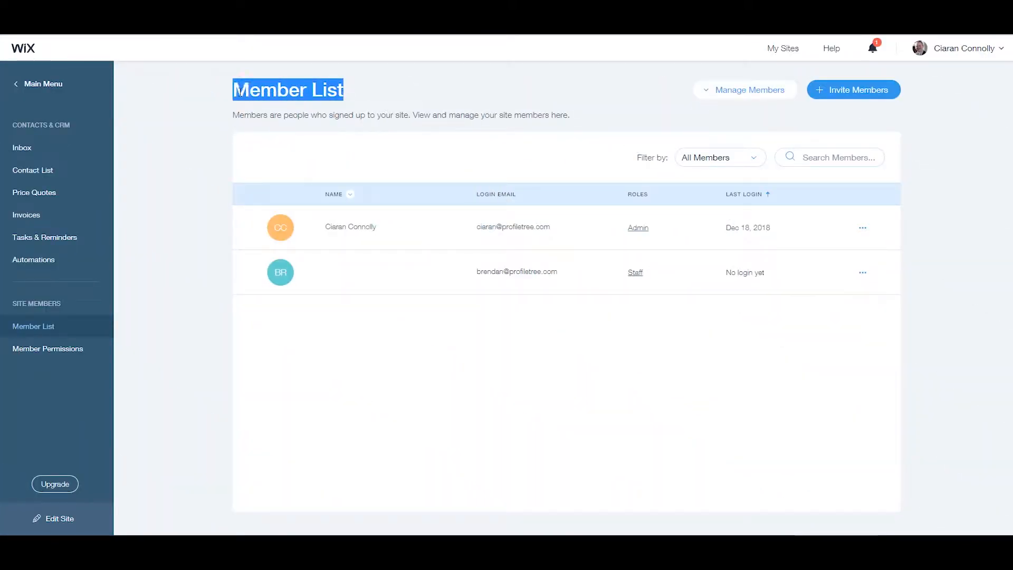
pyautogui.moveTo(452, 359)
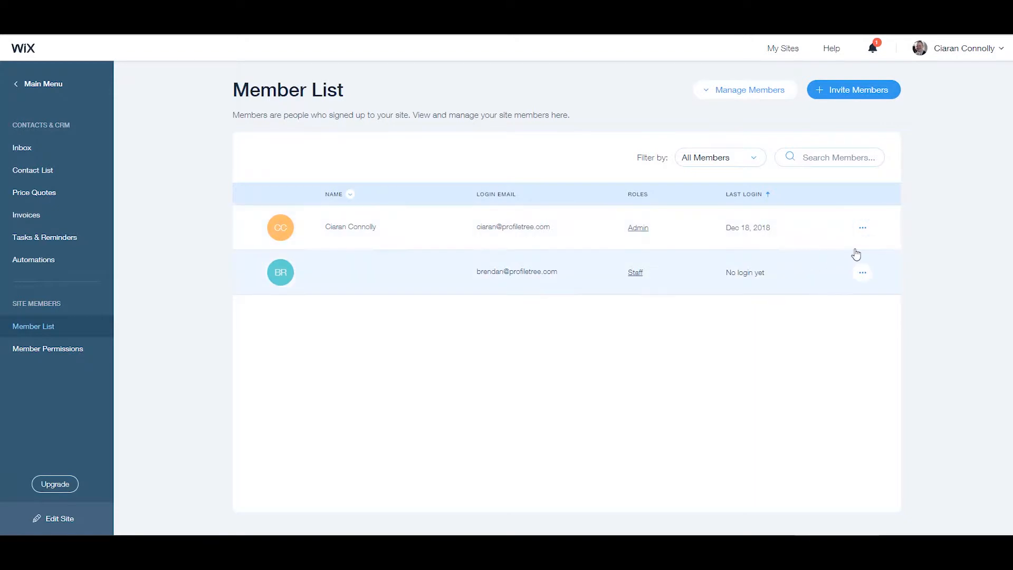
pyautogui.click(863, 272)
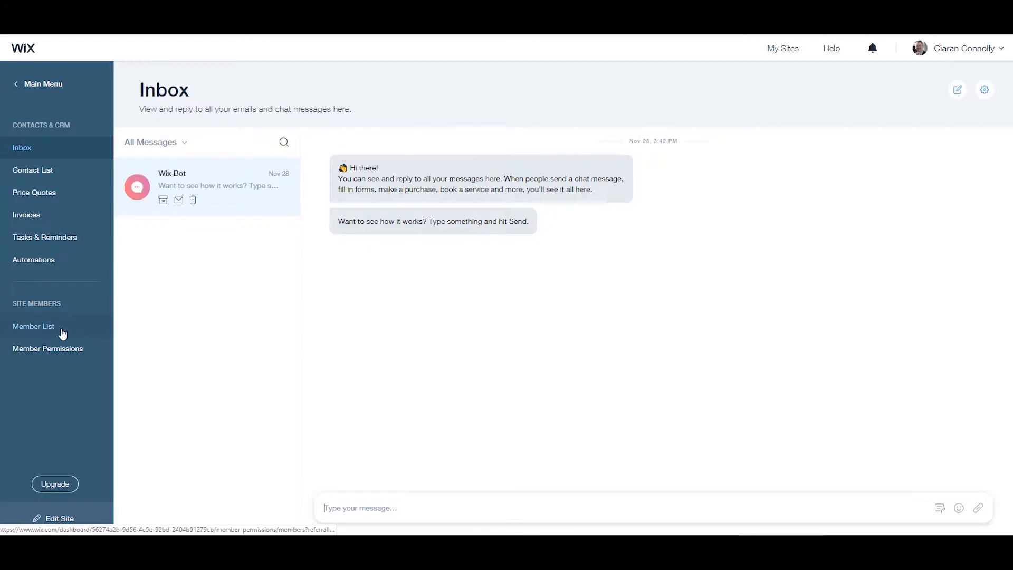
pyautogui.click(33, 326)
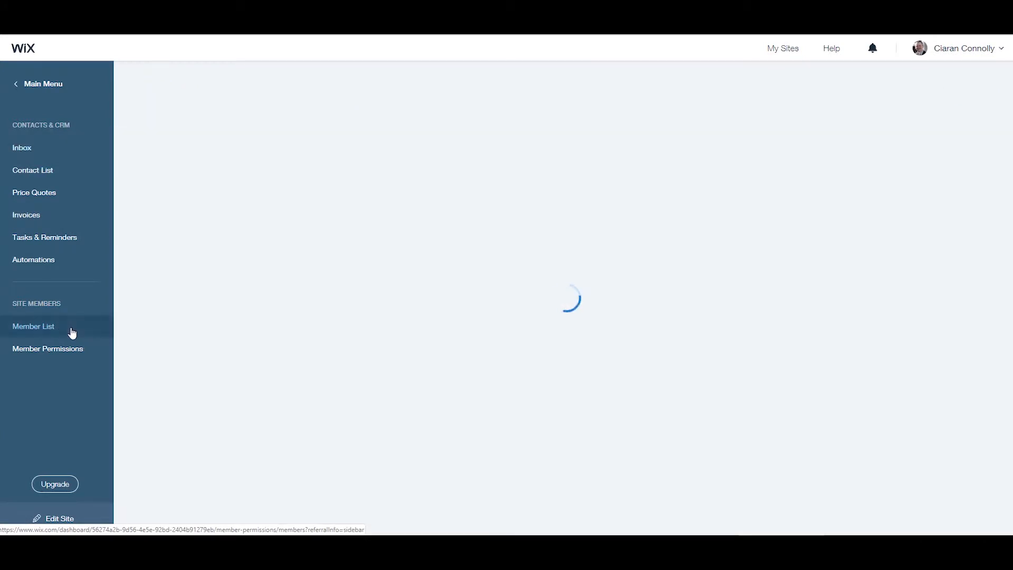
pyautogui.click(34, 326)
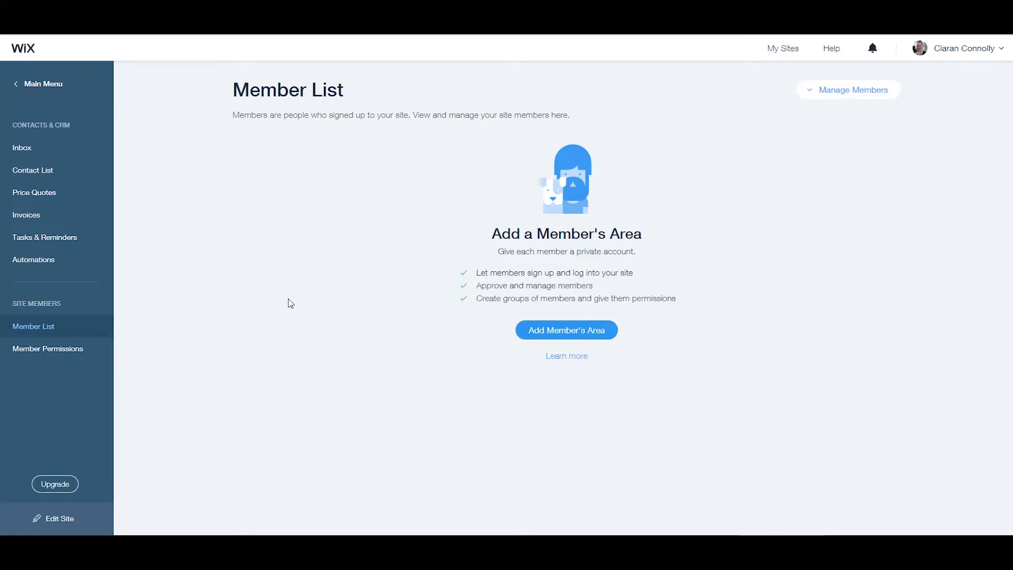
pyautogui.click(59, 518)
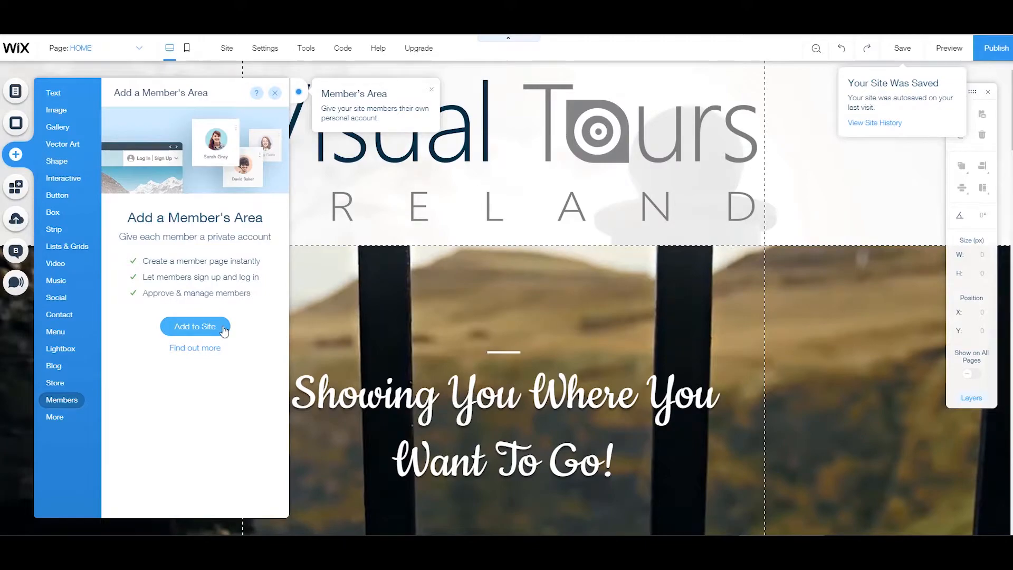
# Step: Add a Member's Area to Visual Tours Ireland via the editor's Add to Site panel
pyautogui.click(195, 326)
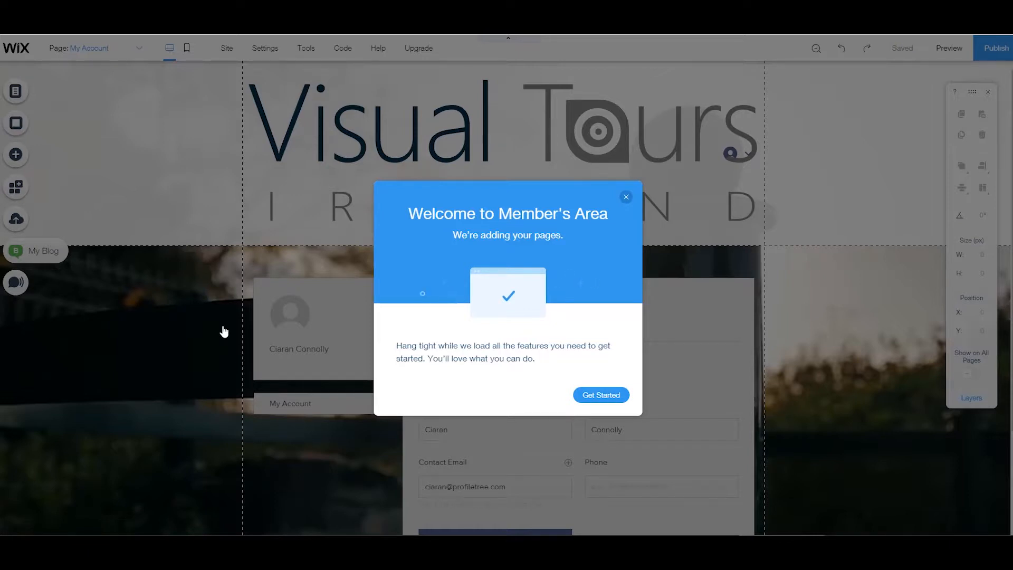
pyautogui.click(599, 394)
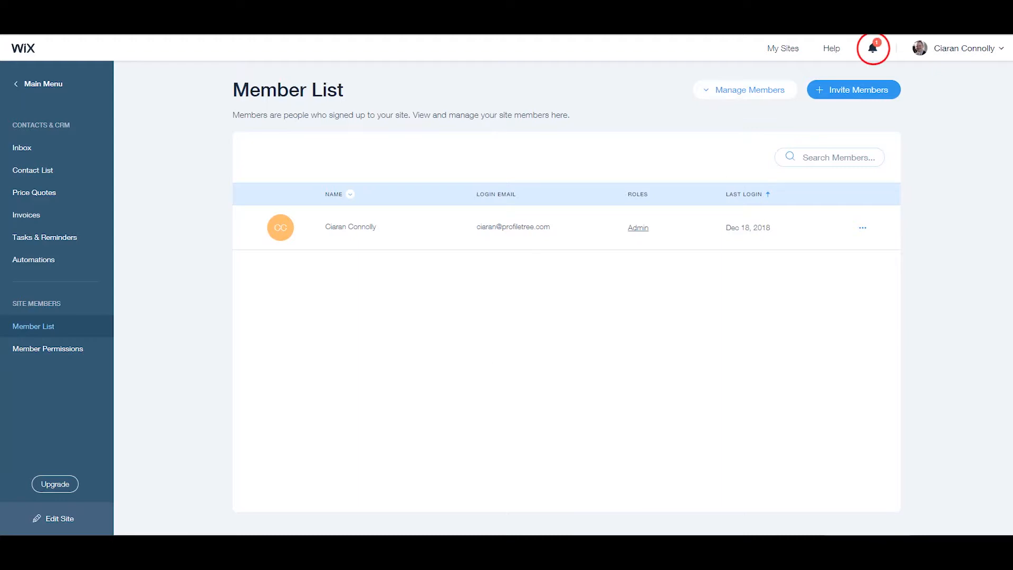
# Step: Show the notifications to see the pending site member request
pyautogui.click(875, 48)
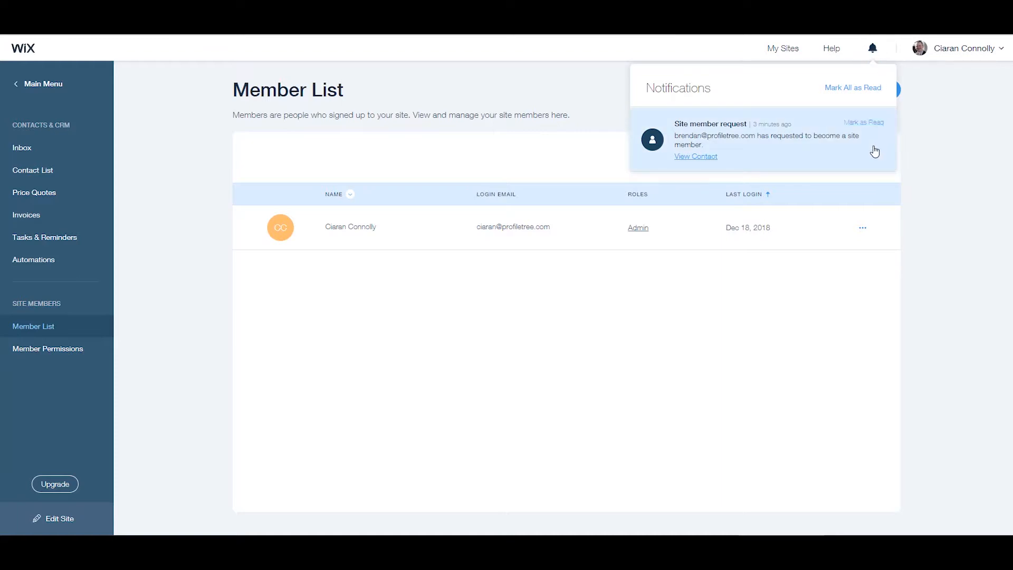
pyautogui.moveTo(871, 153)
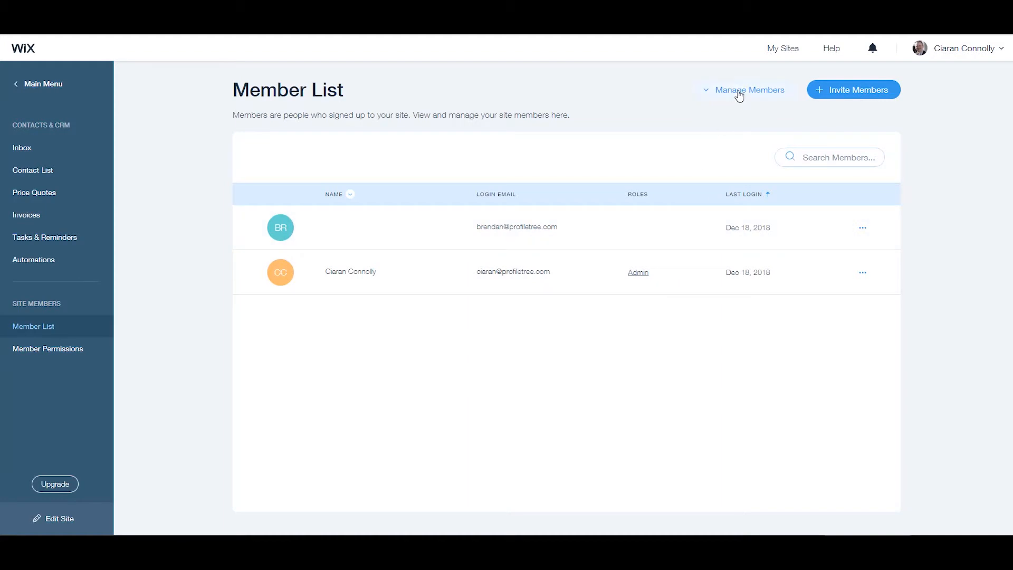
# Step: Set member signup to 'Only people who I approve manually' and confirm
pyautogui.click(751, 89)
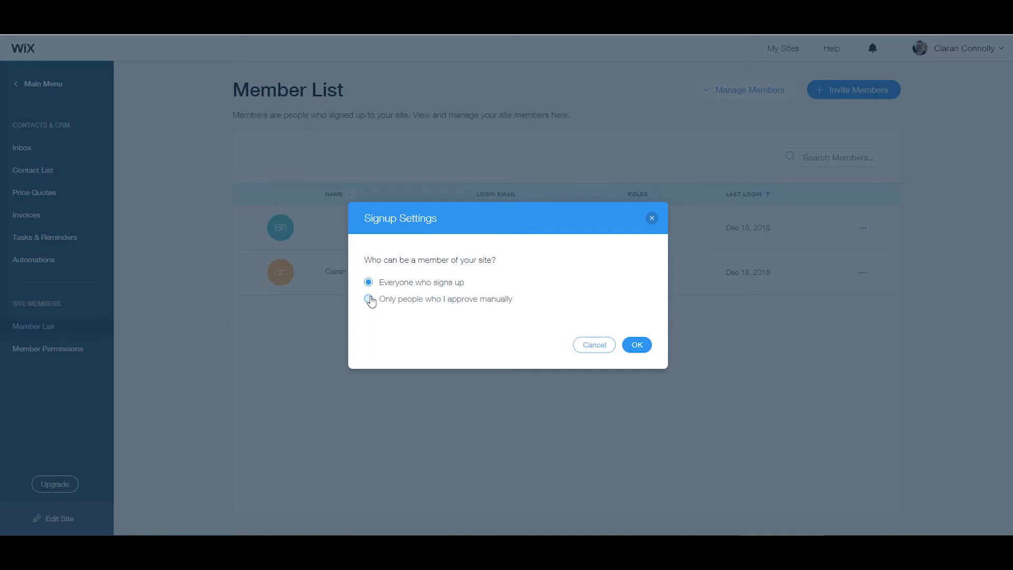
pyautogui.click(369, 298)
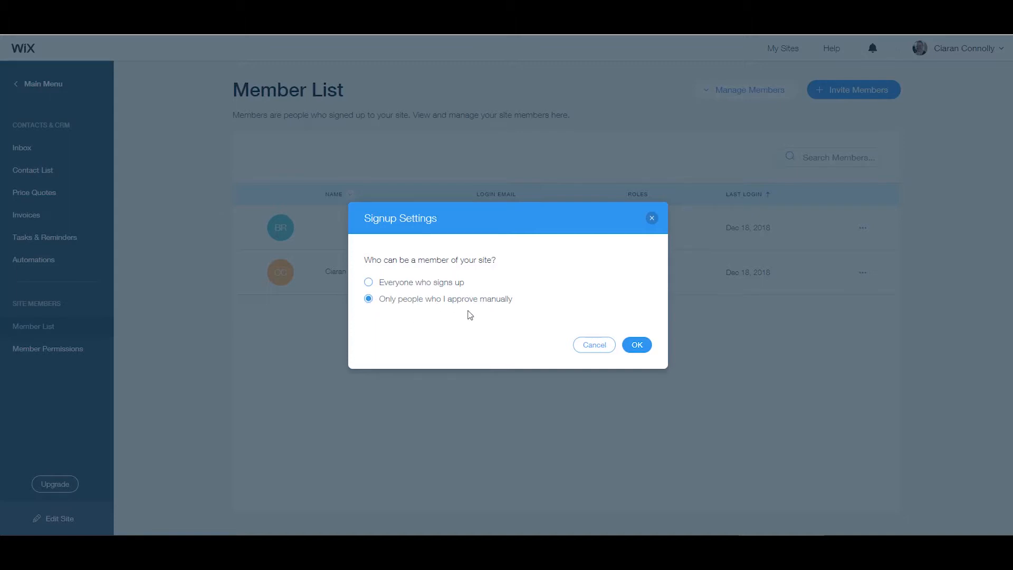
pyautogui.click(636, 345)
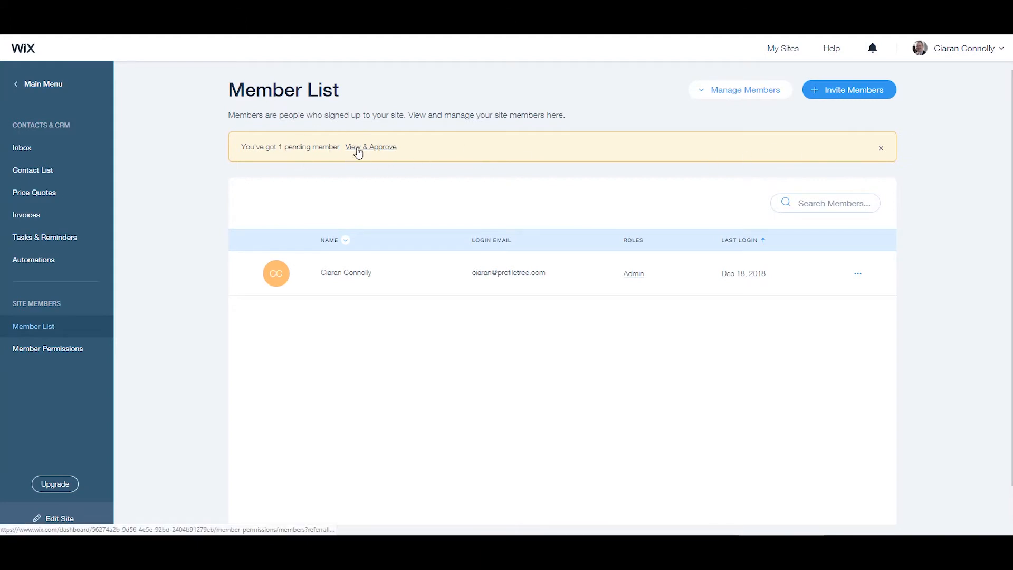
# Step: Approve the pending member's request in the Inbox, then return to Member List
pyautogui.click(371, 146)
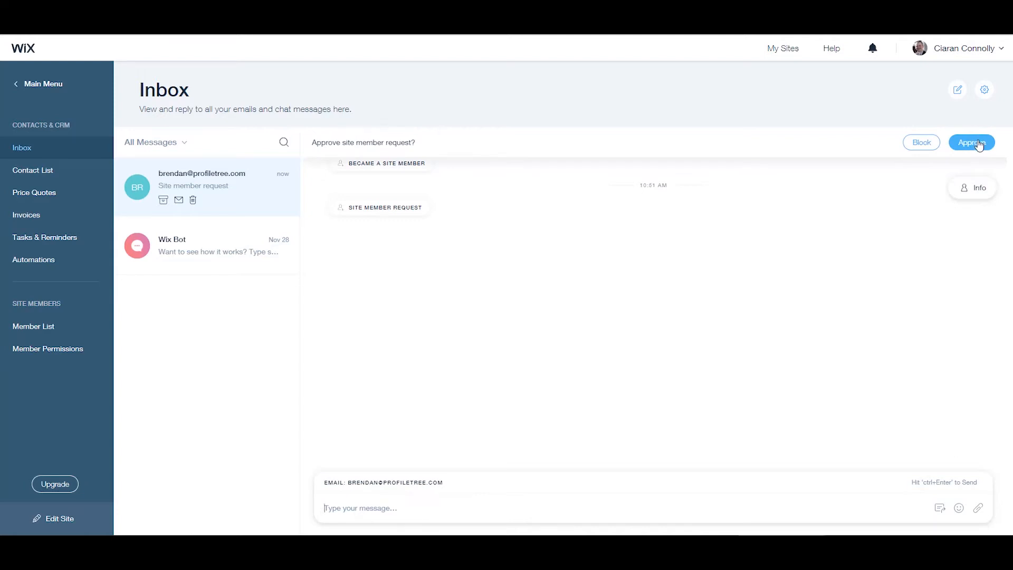
pyautogui.click(972, 142)
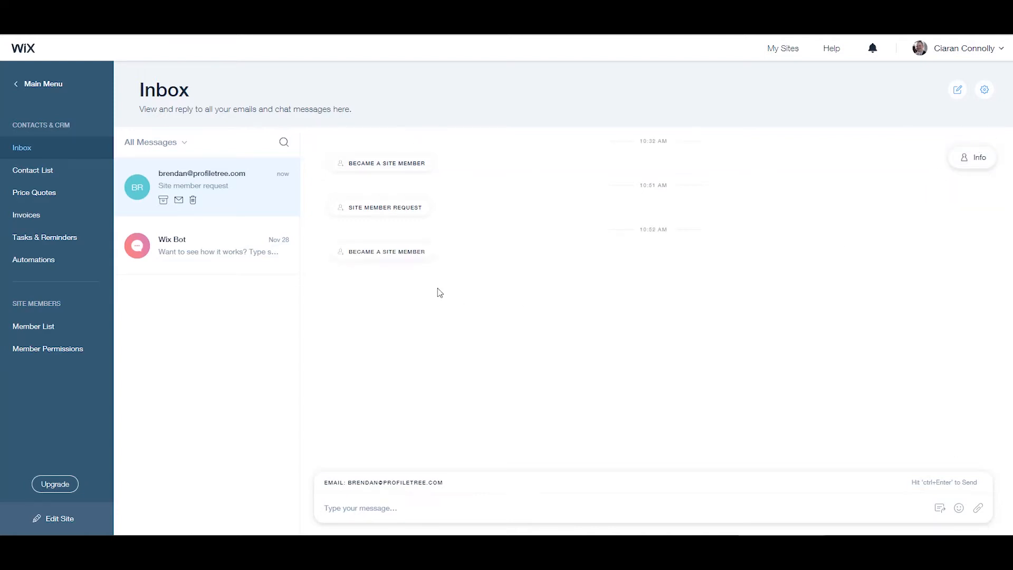
pyautogui.moveTo(423, 252)
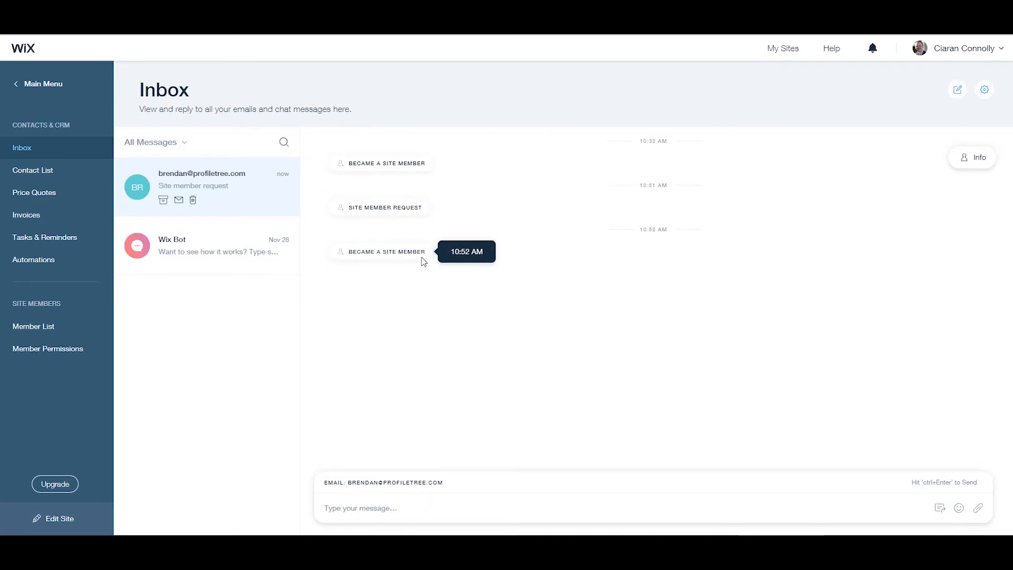
pyautogui.click(34, 326)
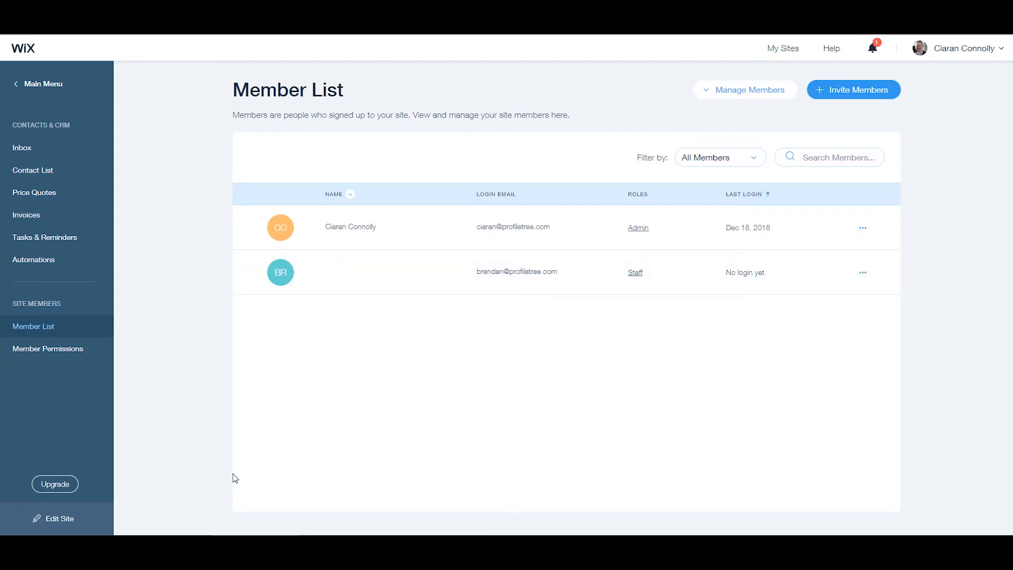
# Step: View the second member's contact details, then reopen their ⋯ actions menu
pyautogui.doubleClick(287, 89)
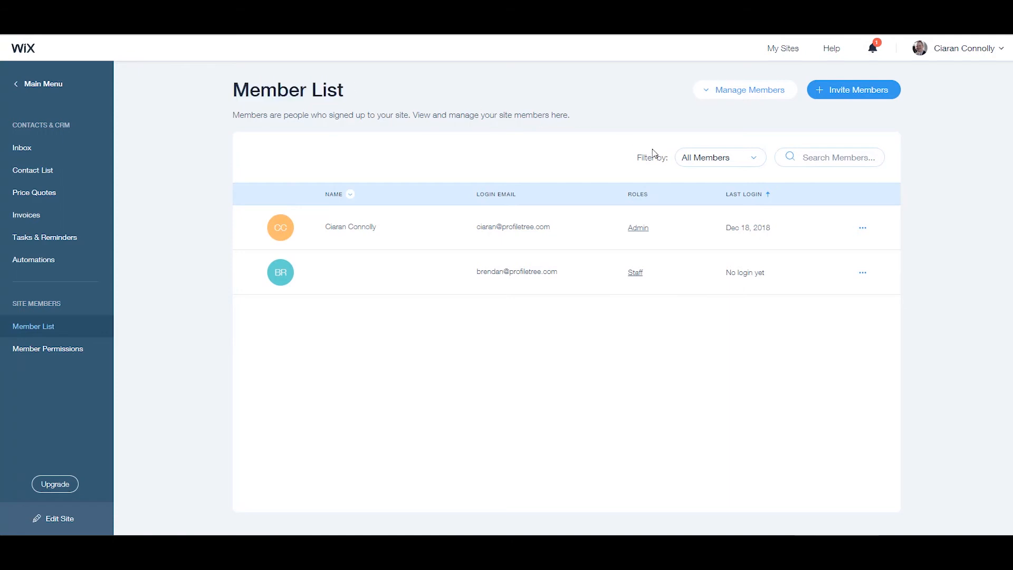
pyautogui.click(863, 273)
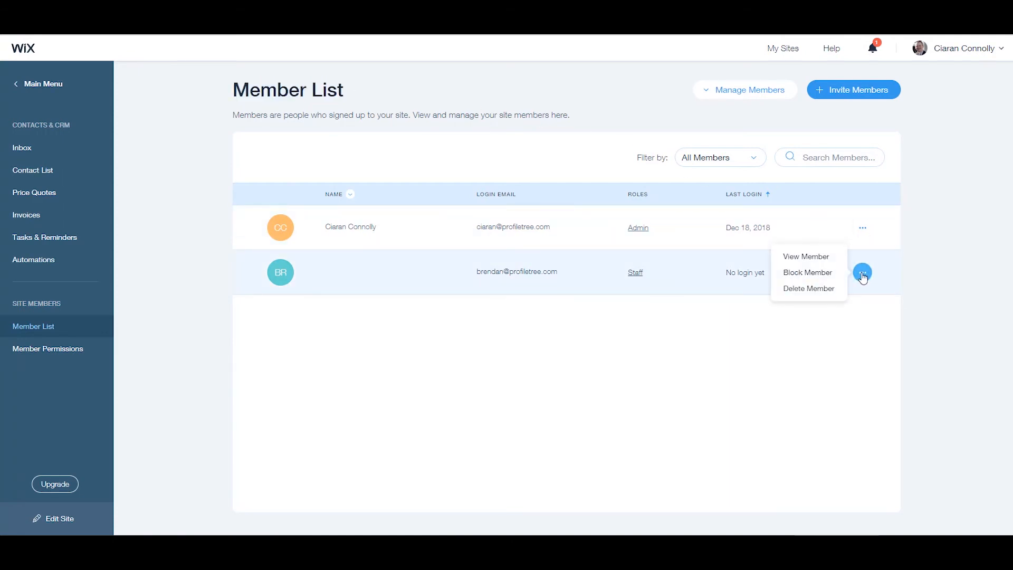
pyautogui.click(806, 256)
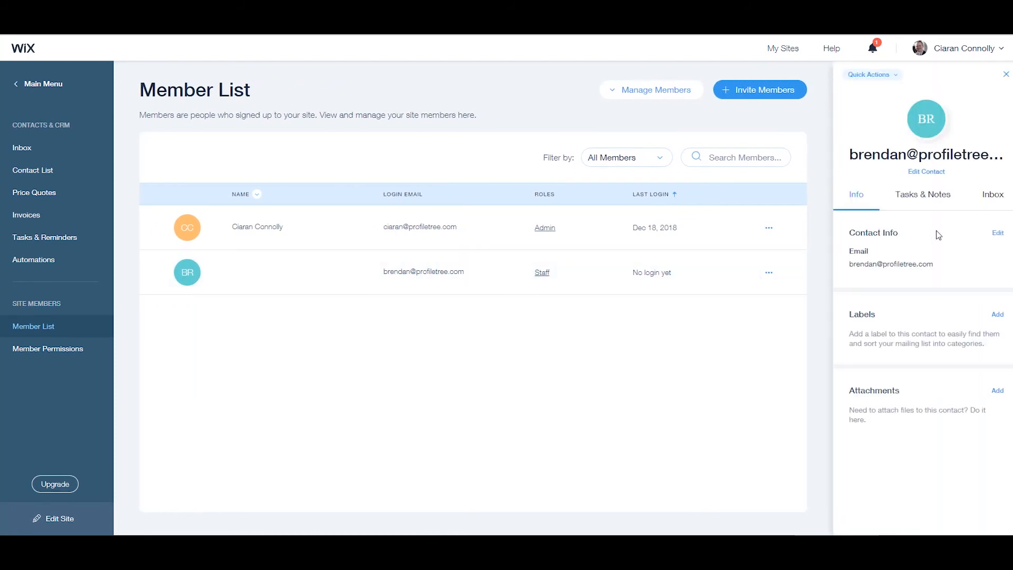
pyautogui.click(769, 272)
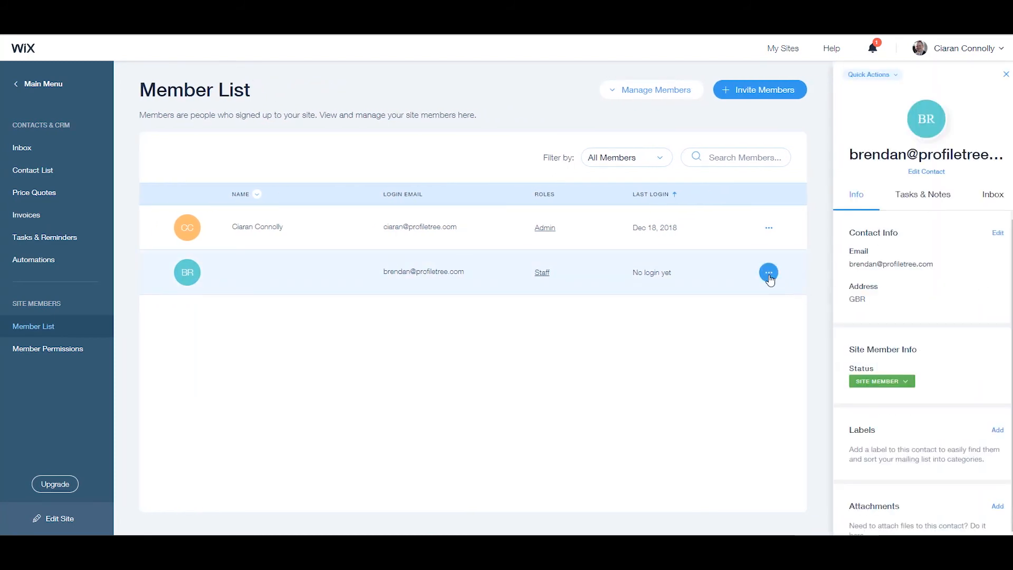
pyautogui.click(768, 273)
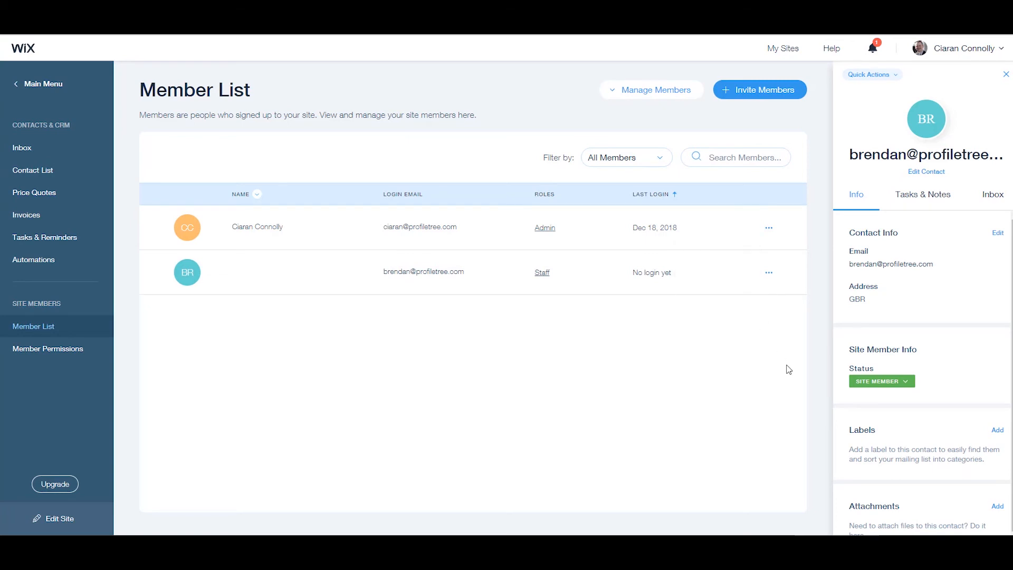
pyautogui.click(769, 272)
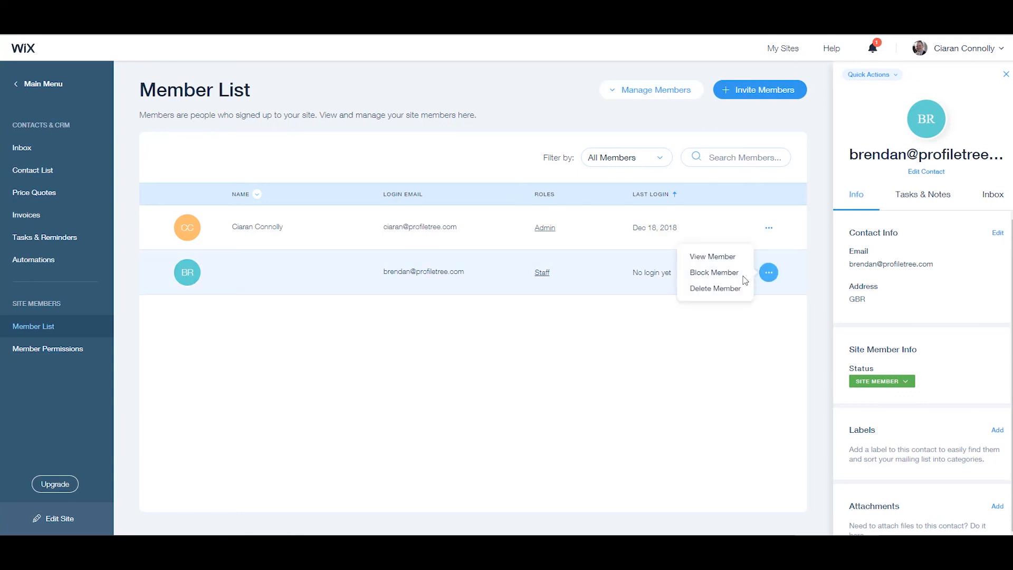